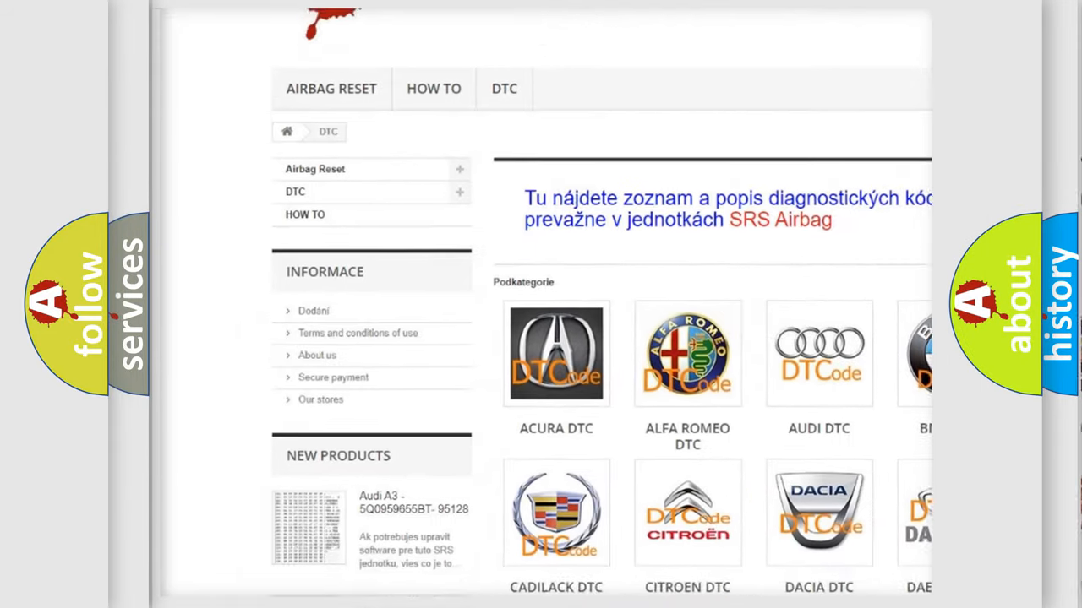
scroll(down, 3)
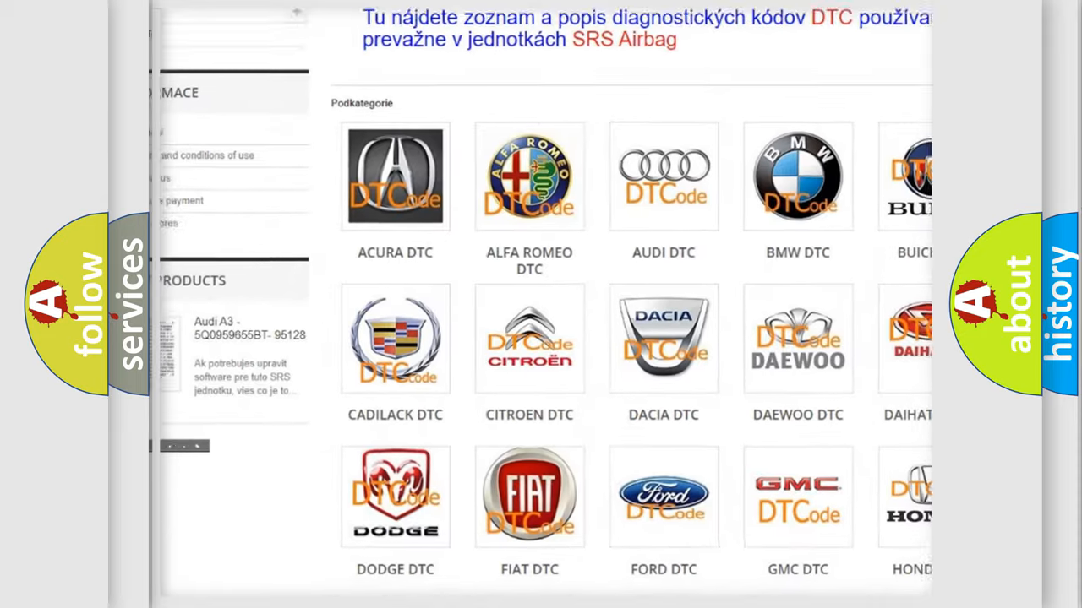
scroll(down, 3)
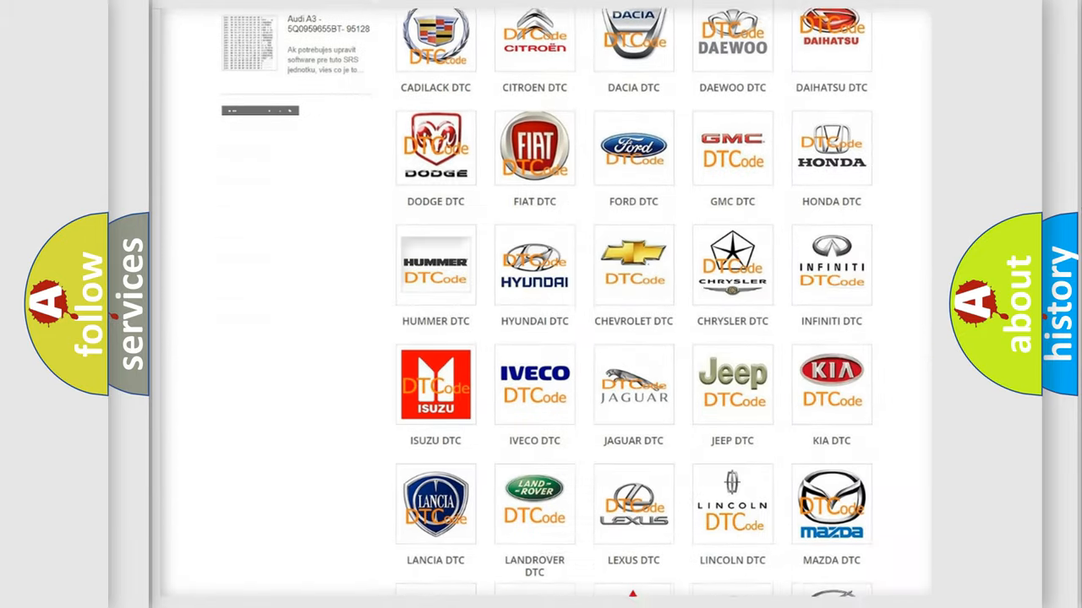
scroll(down, 3)
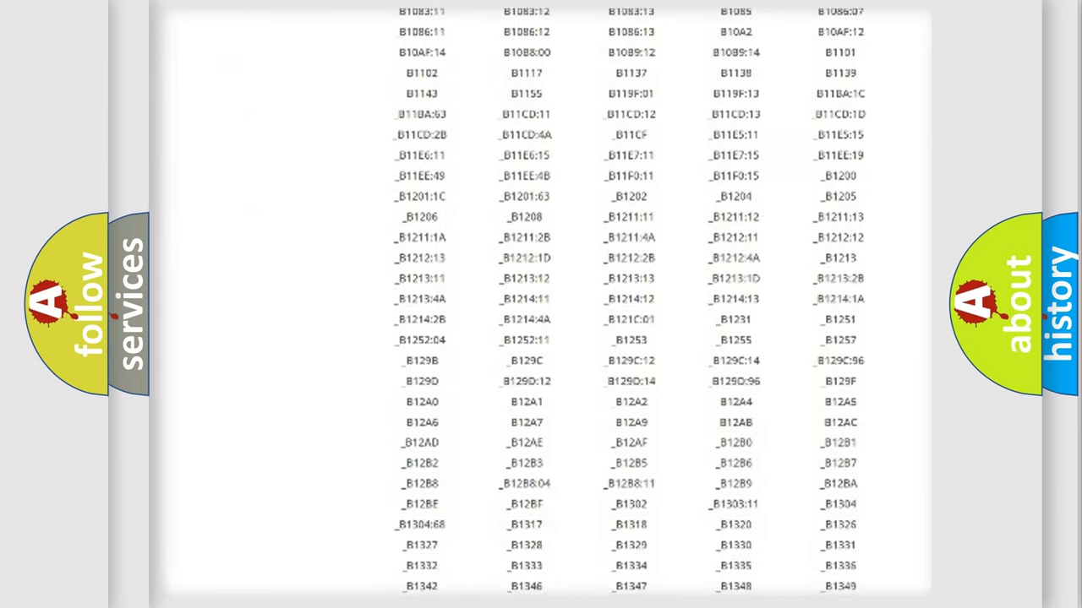
scroll(down, 3)
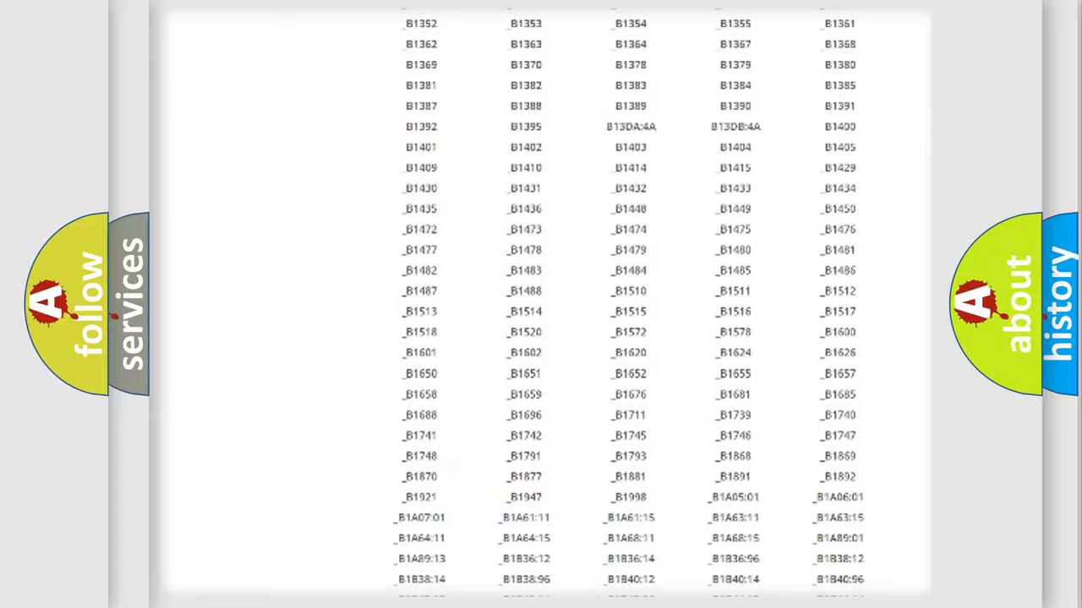